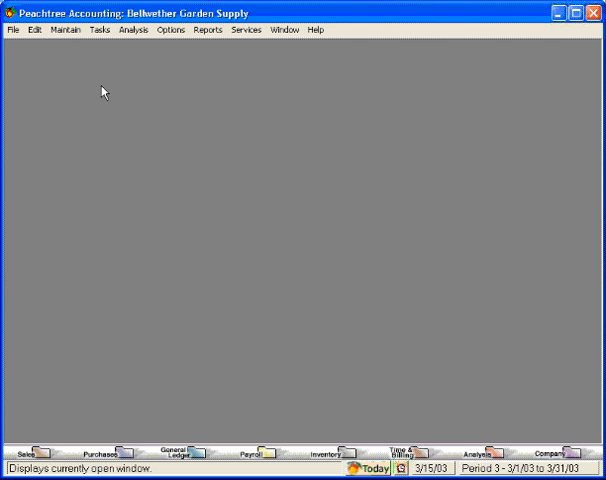
Bring up the Tasks menu of everyday accounting tasks for Bellwether Garden Supply.
click(104, 30)
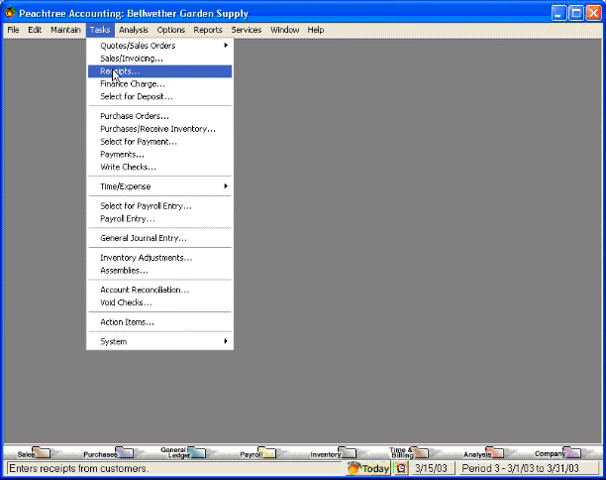
Start a new customer receipt with deposit ticket ID 03/15.
click(118, 76)
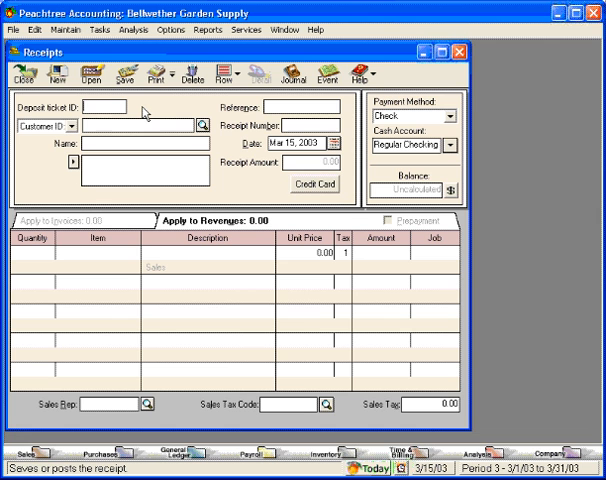
text(03/15/03)
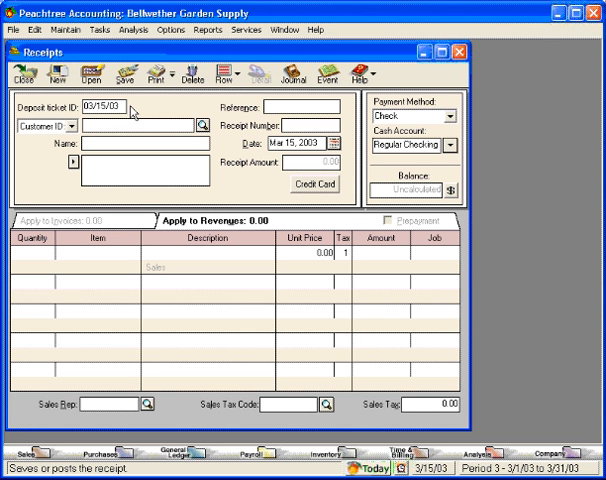
mouse_move(176, 128)
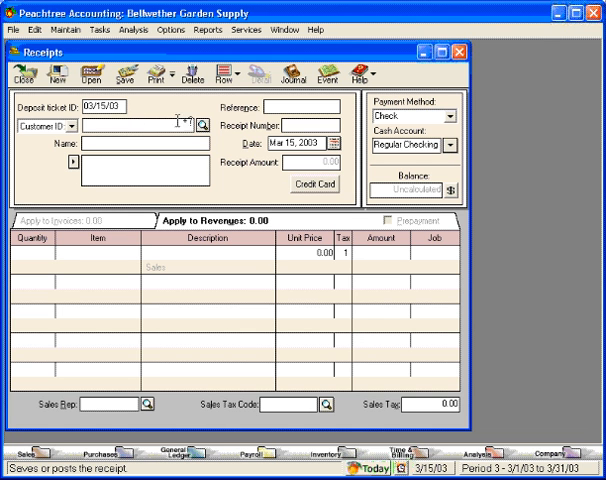
Assign the receipt to Chapman Murphy Law Offices with reference 10250 and check the date.
click(198, 128)
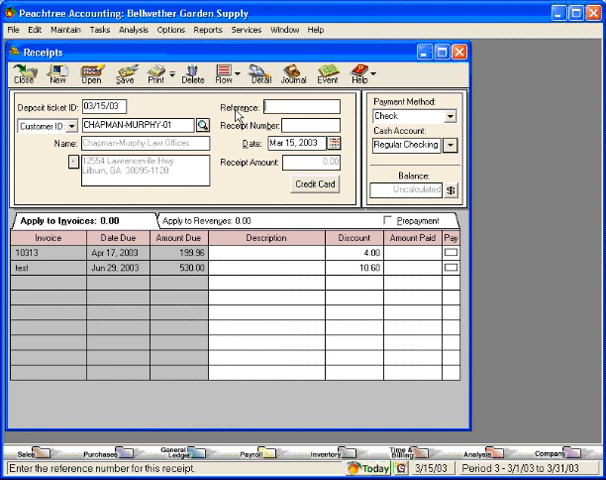
text(10250)
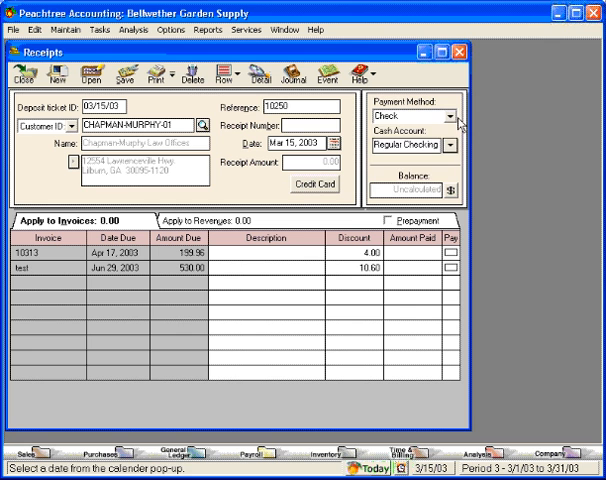
click(406, 116)
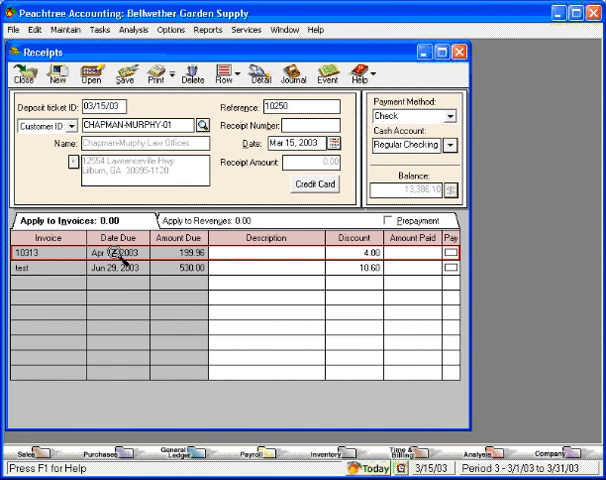
mouse_move(356, 262)
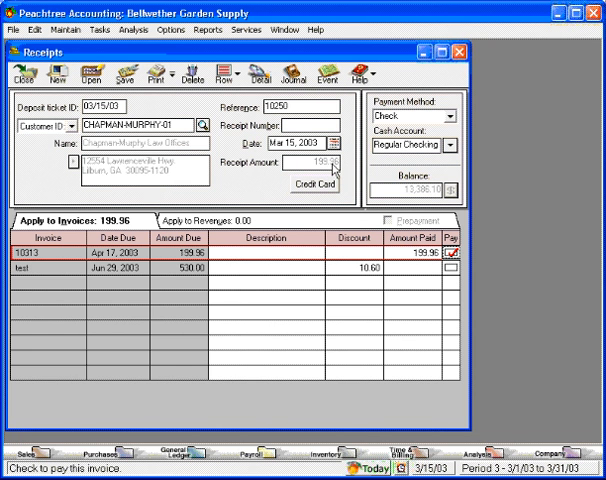
mouse_move(314, 180)
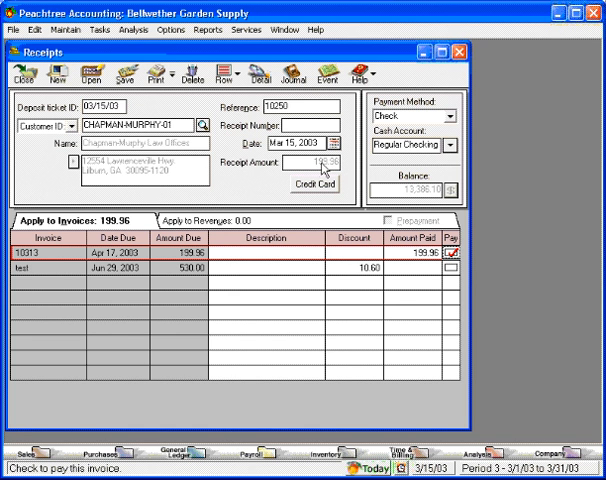
mouse_move(310, 160)
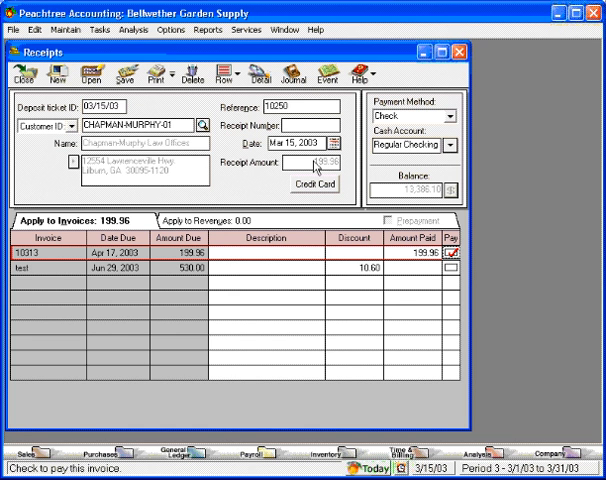
mouse_move(344, 272)
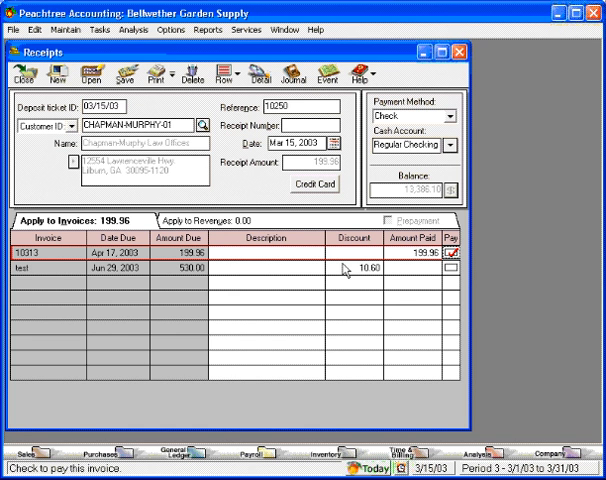
mouse_move(342, 292)
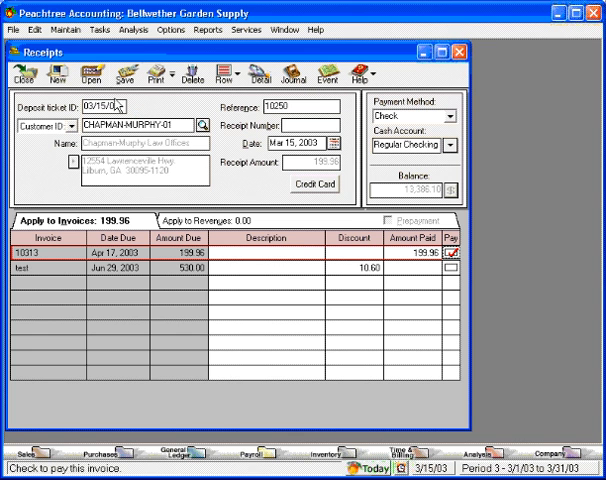
mouse_move(124, 64)
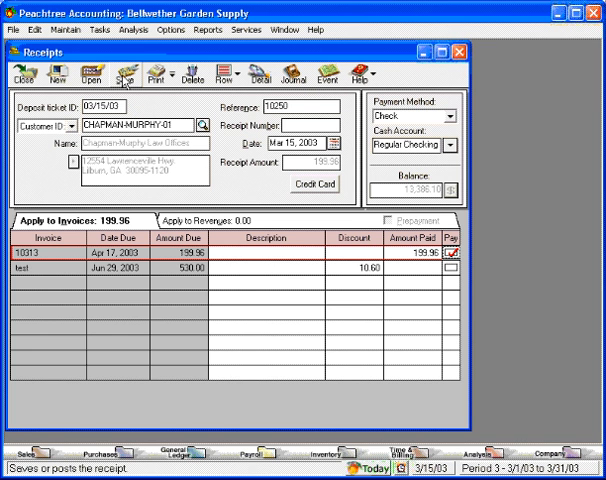
click(122, 72)
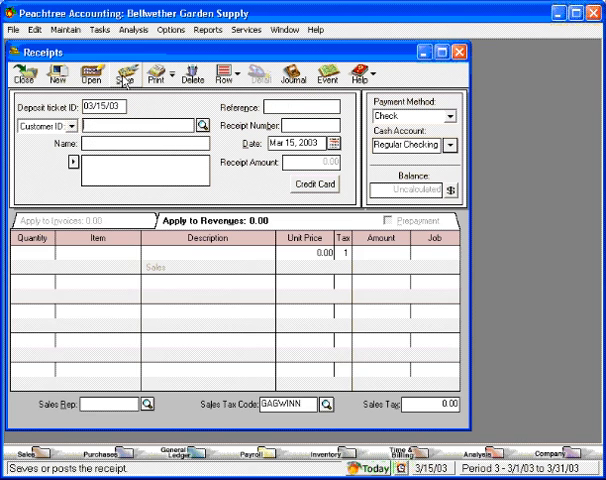